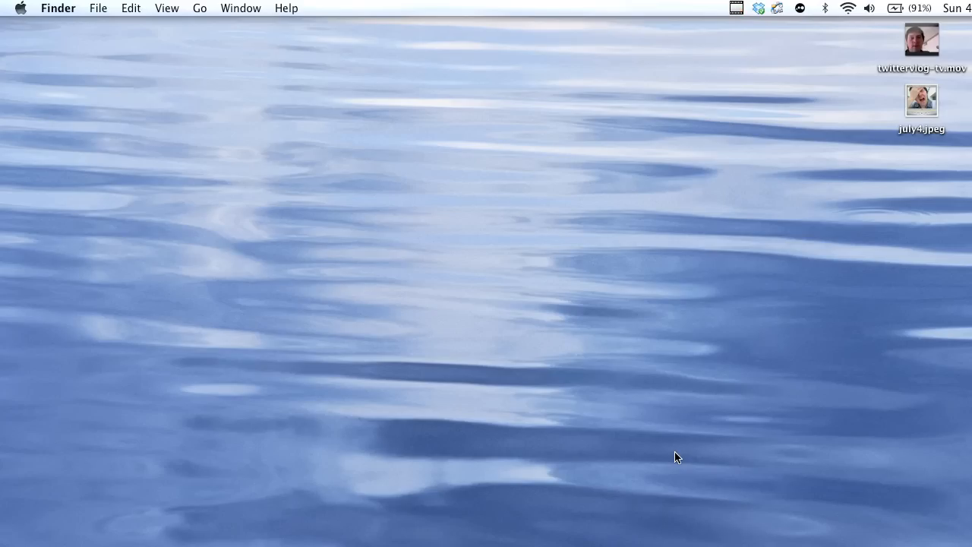
mouse_move(261, 535)
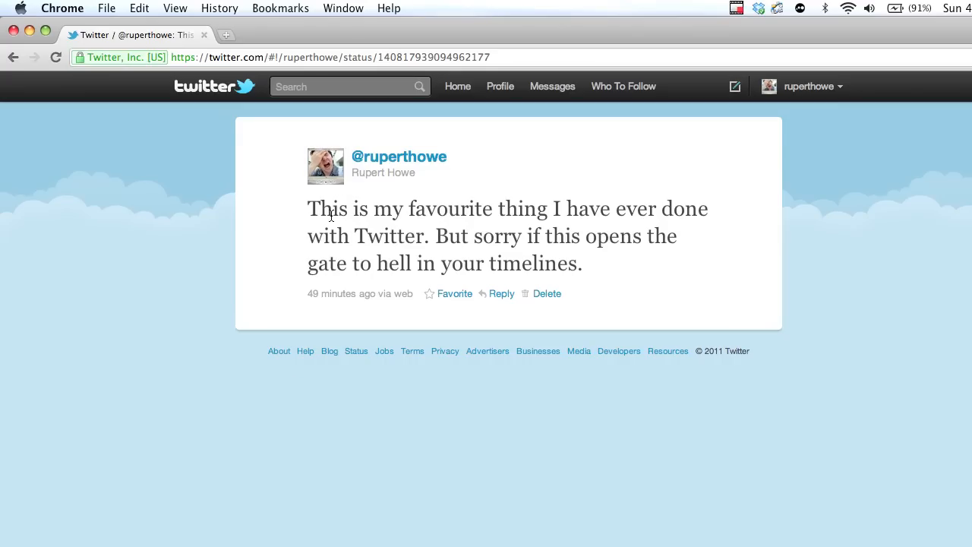
mouse_move(298, 203)
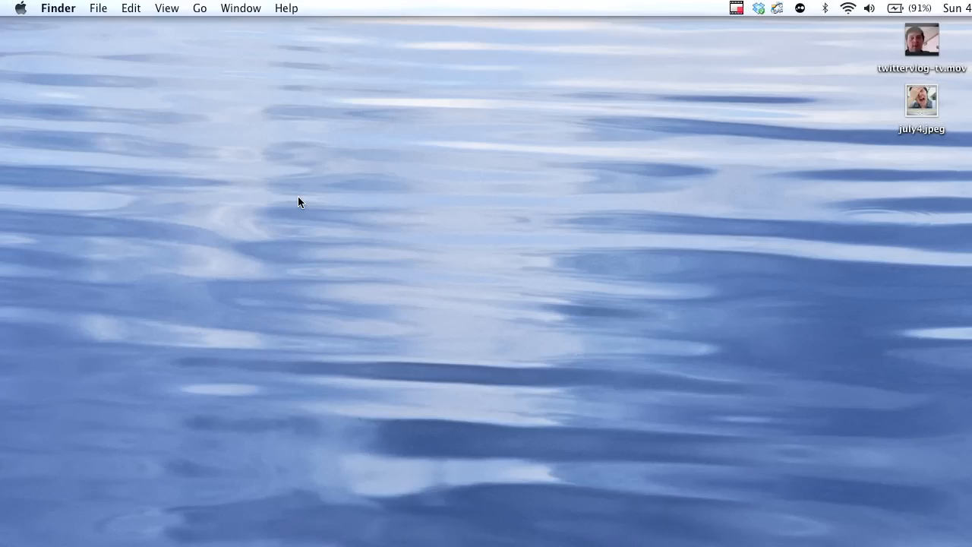
Preview and close july4, then open twittervlog-tv.mov and scrub to the yelling moment about a minute in
double_click(920, 100)
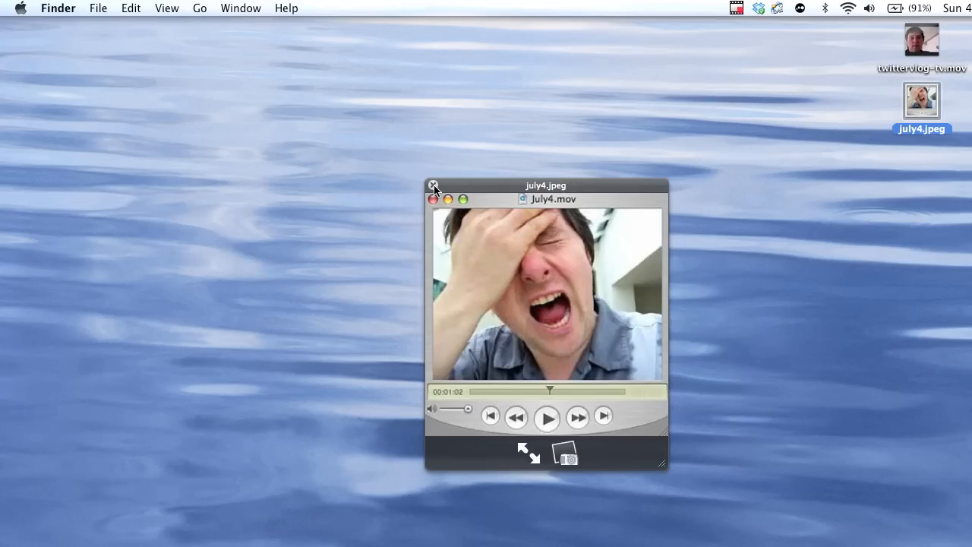
left_click(433, 199)
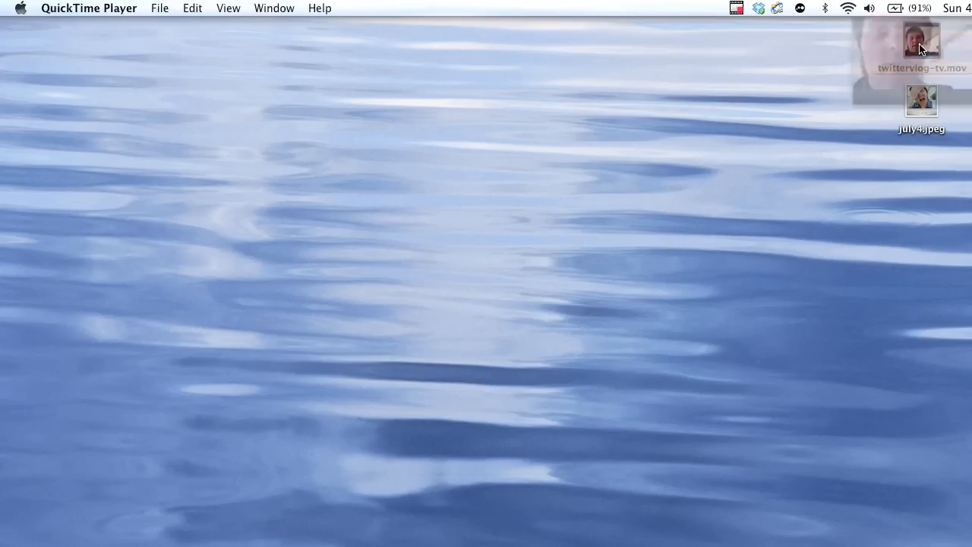
double_click(920, 39)
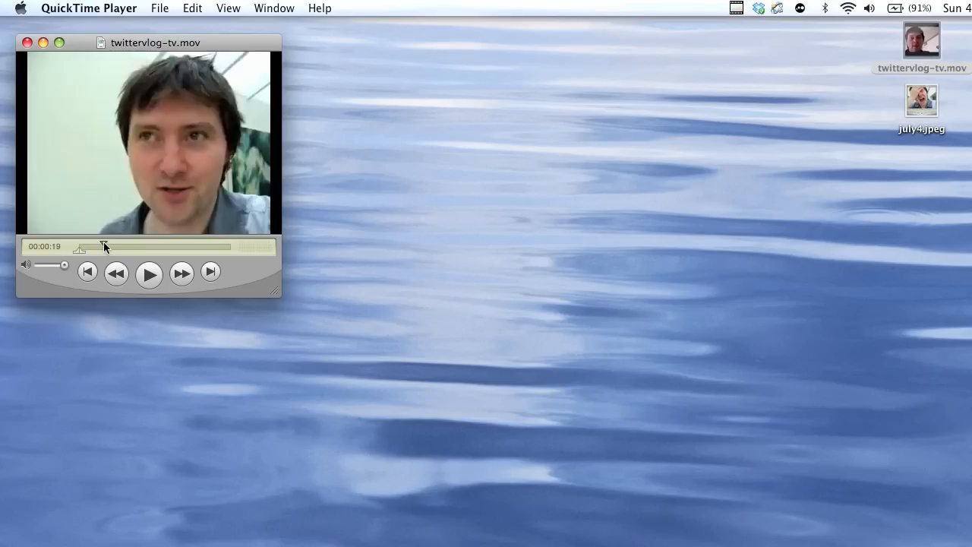
left_click_drag(105, 245, 162, 246)
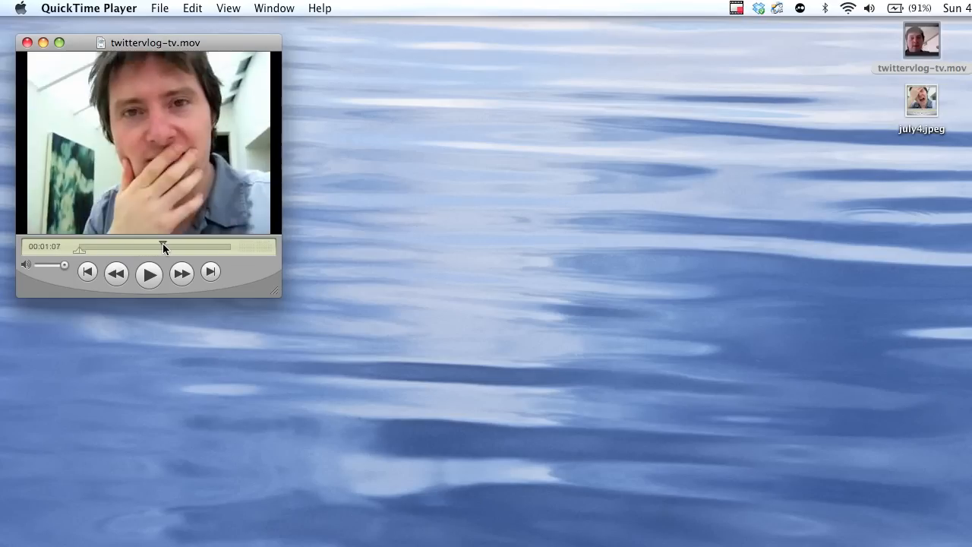
left_click_drag(164, 246, 158, 246)
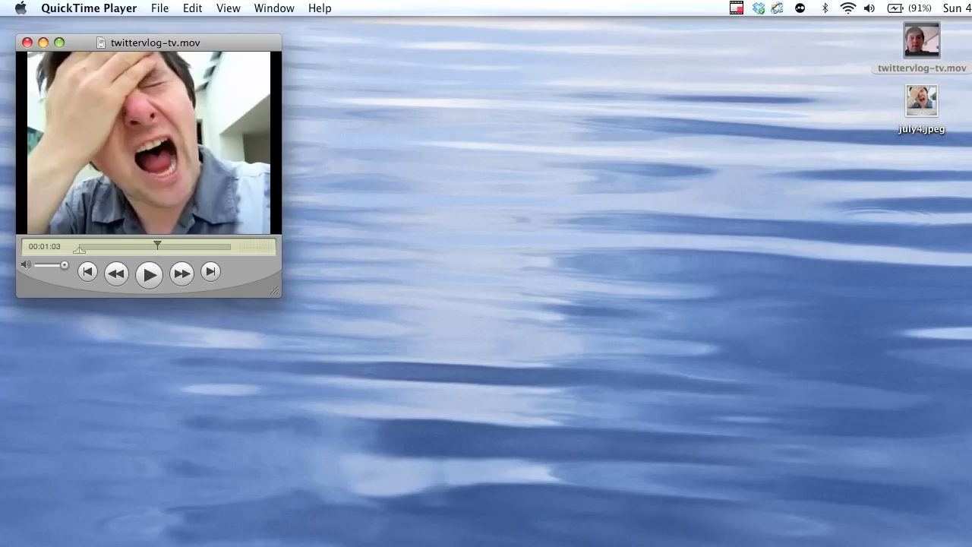
left_click(121, 10)
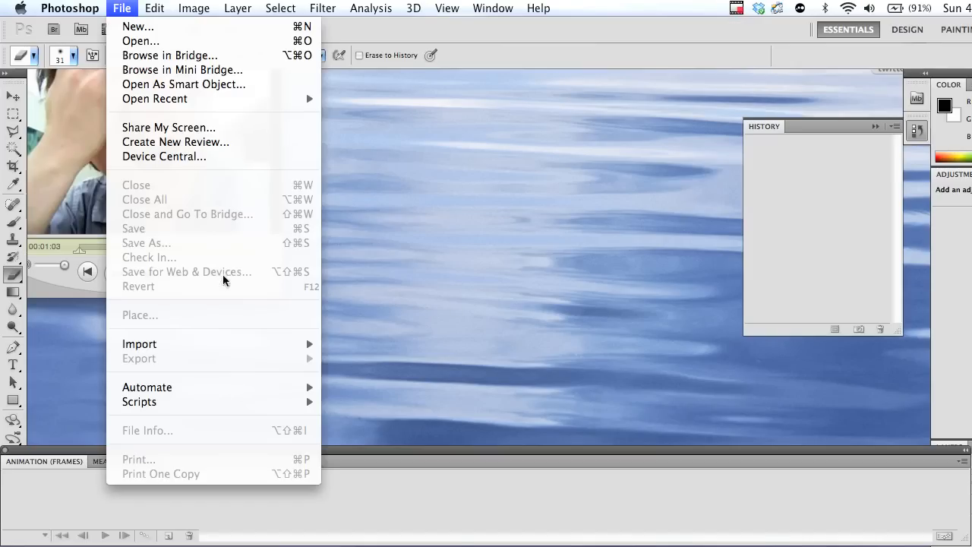
mouse_move(140, 344)
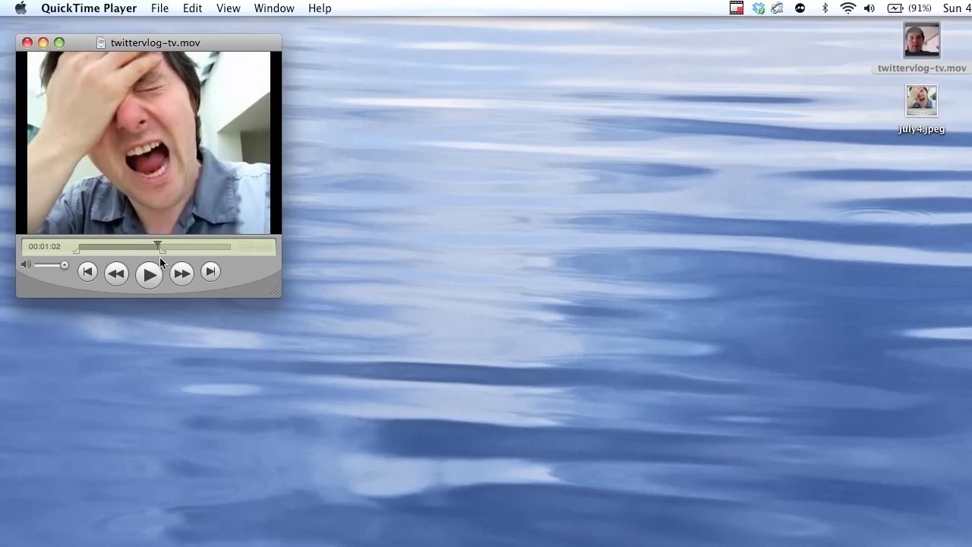
Trim the video to the selected yelling clip with Edit > Trim to Selection and play it back to check
left_click(159, 9)
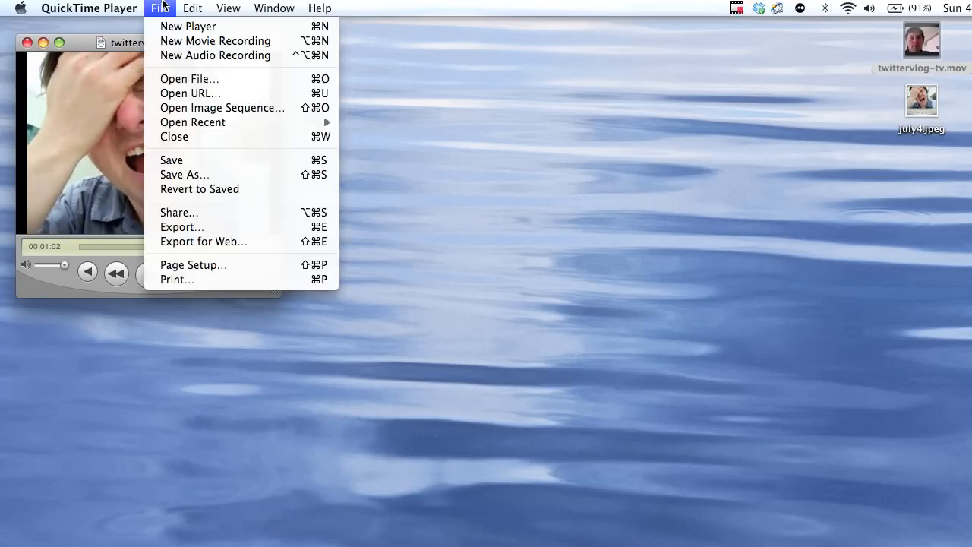
left_click(191, 9)
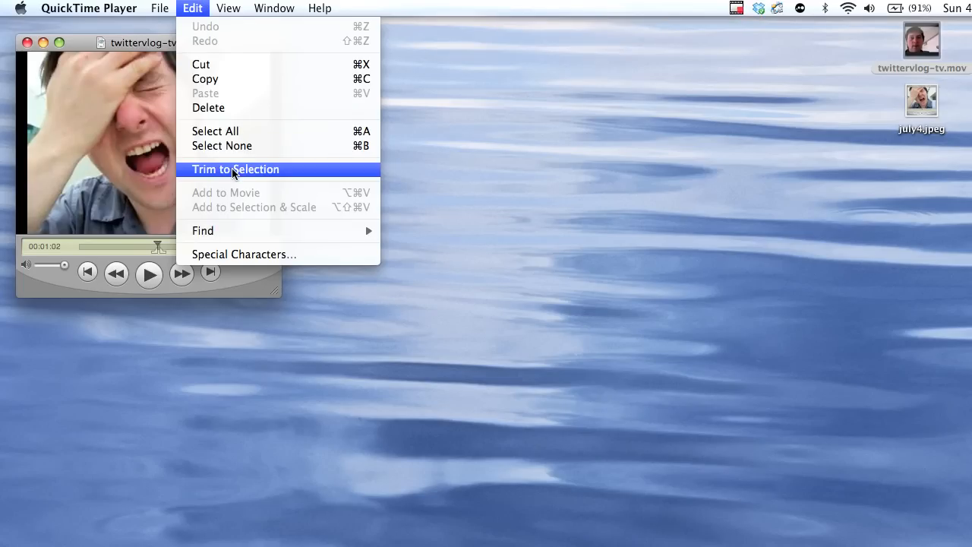
left_click(236, 168)
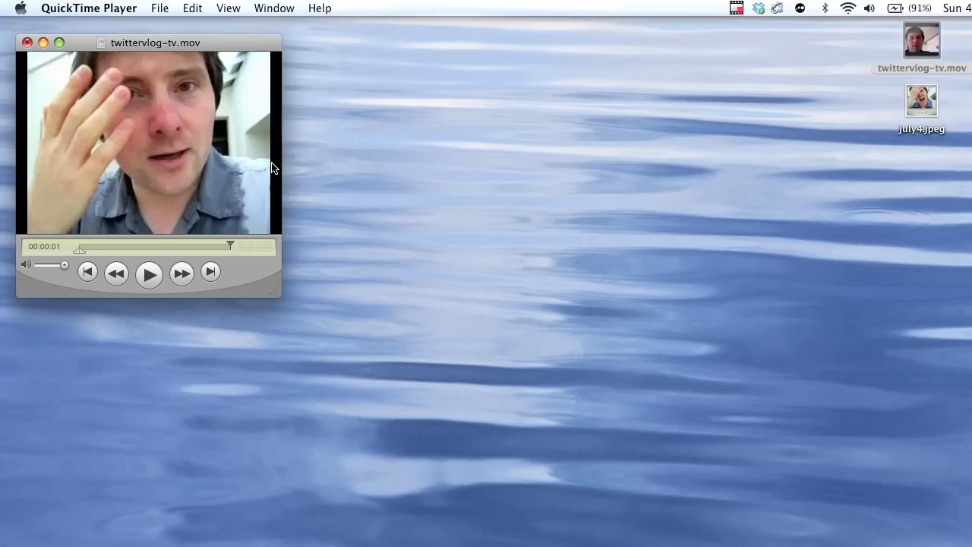
mouse_move(265, 6)
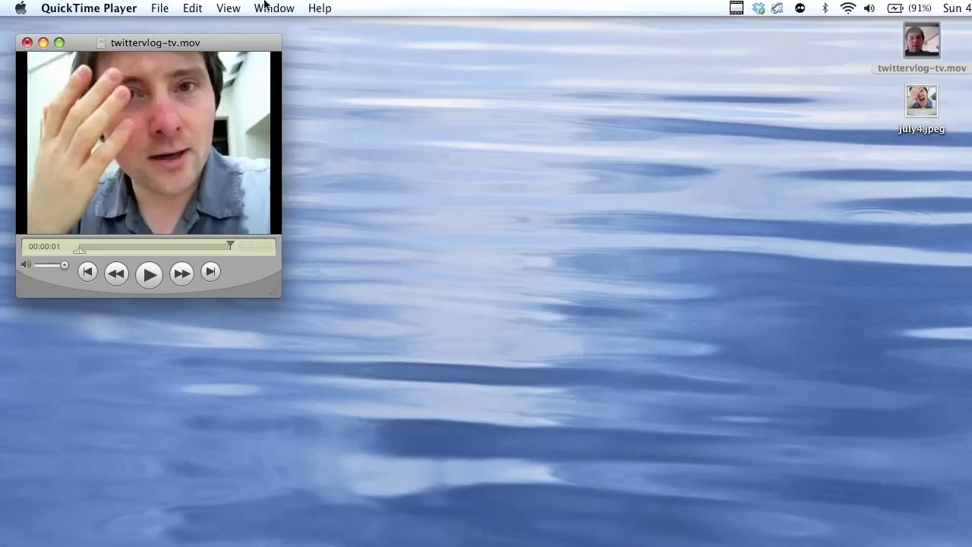
left_click(149, 274)
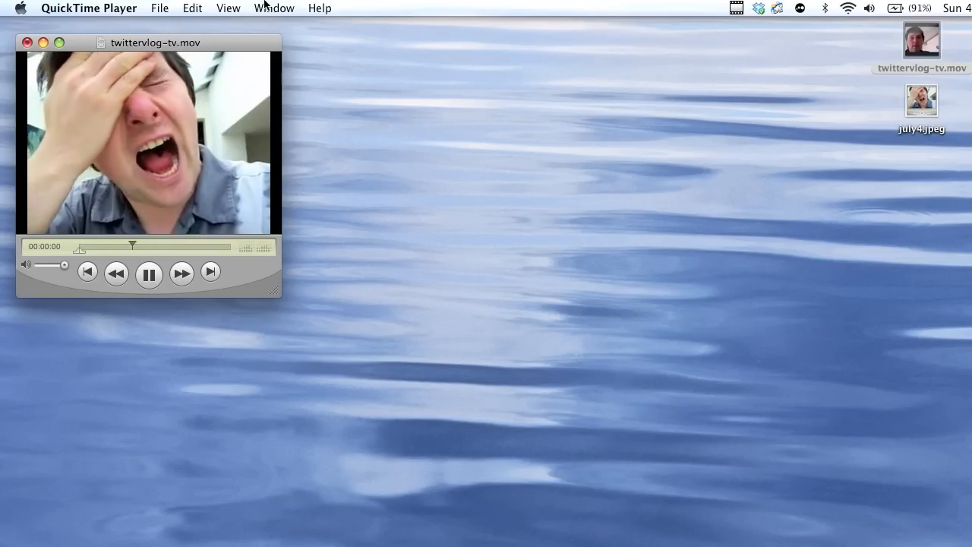
left_click(148, 273)
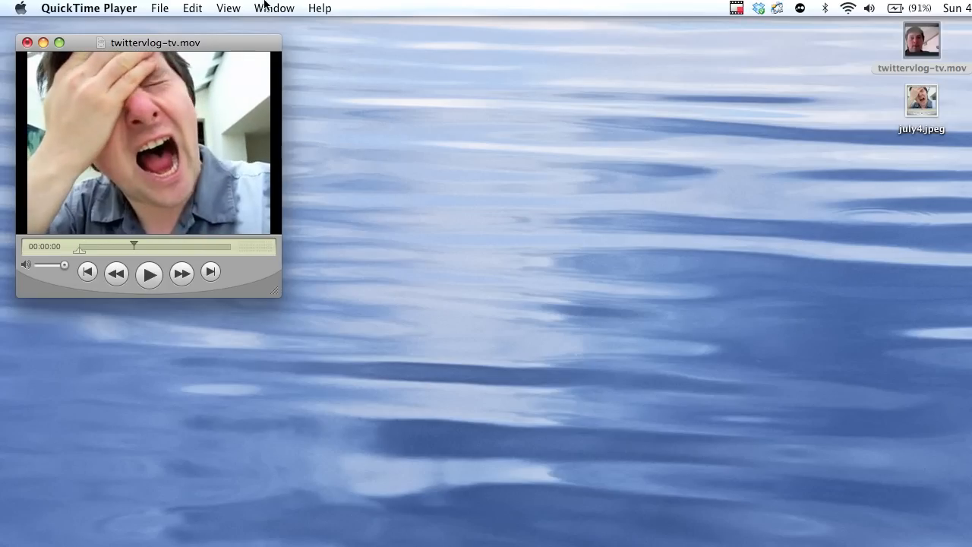
left_click(160, 9)
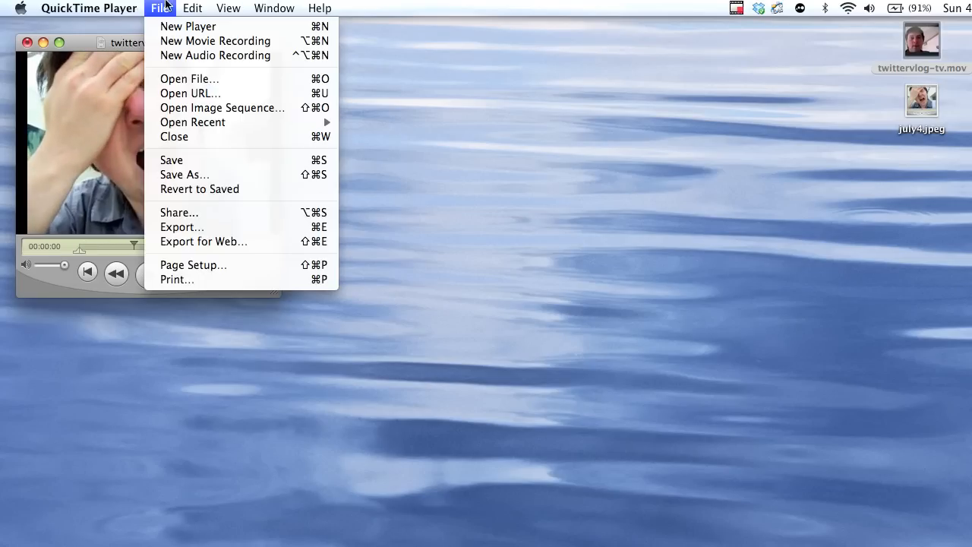
Save the trimmed clip as a self-contained movie named RAAAAAAAA.mov on the Desktop
left_click(185, 174)
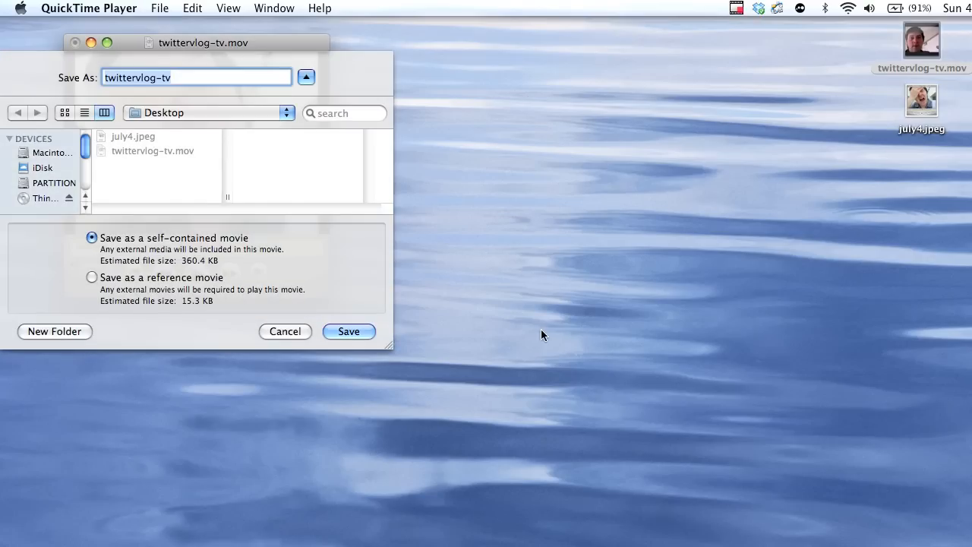
type("R")
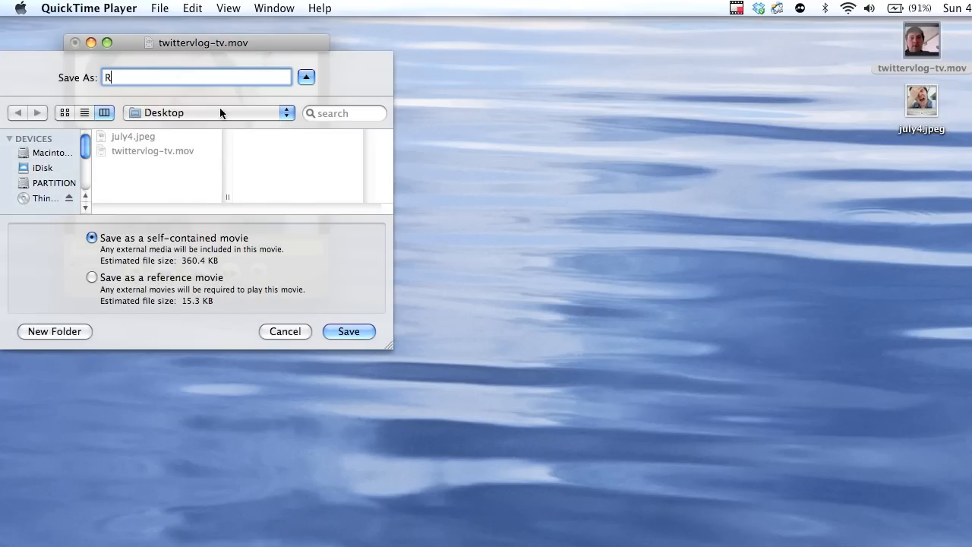
type("AAAAAA")
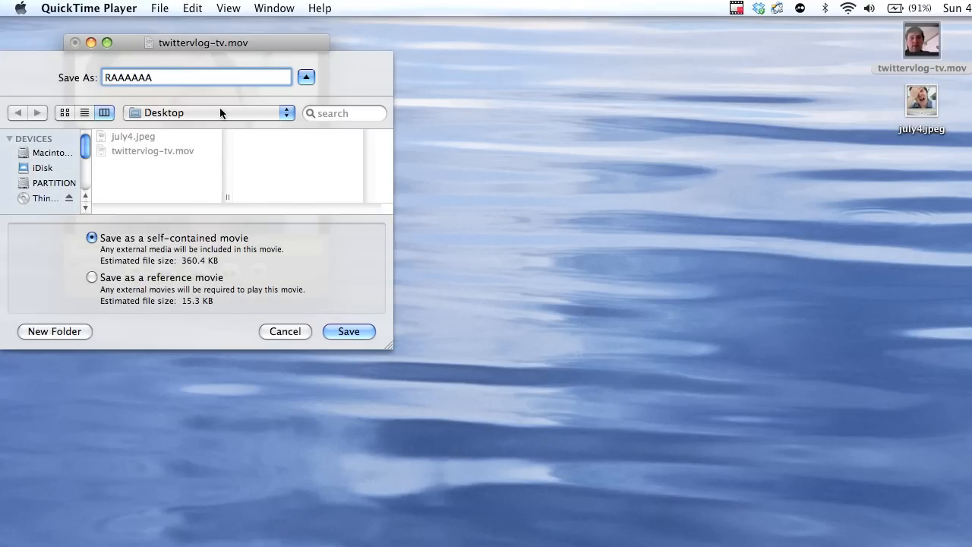
type("AA")
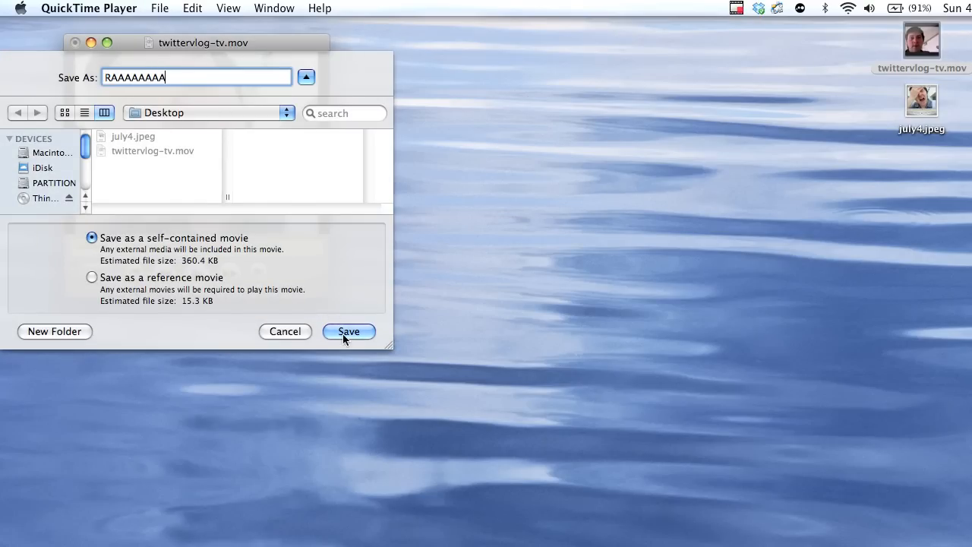
left_click(347, 331)
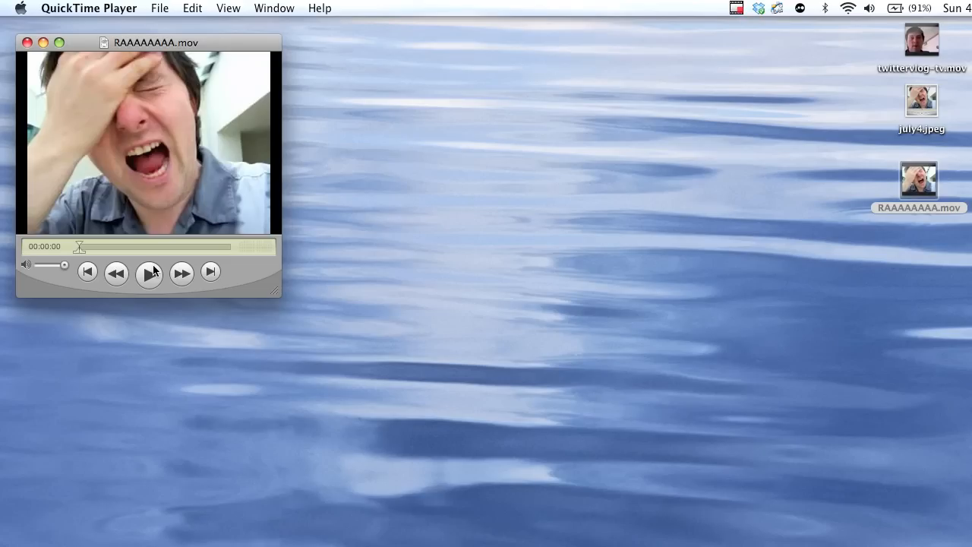
Import RAAAAAAAA.mov via Video Frames to Layers with Make Frame Animation into a new document
left_click(148, 273)
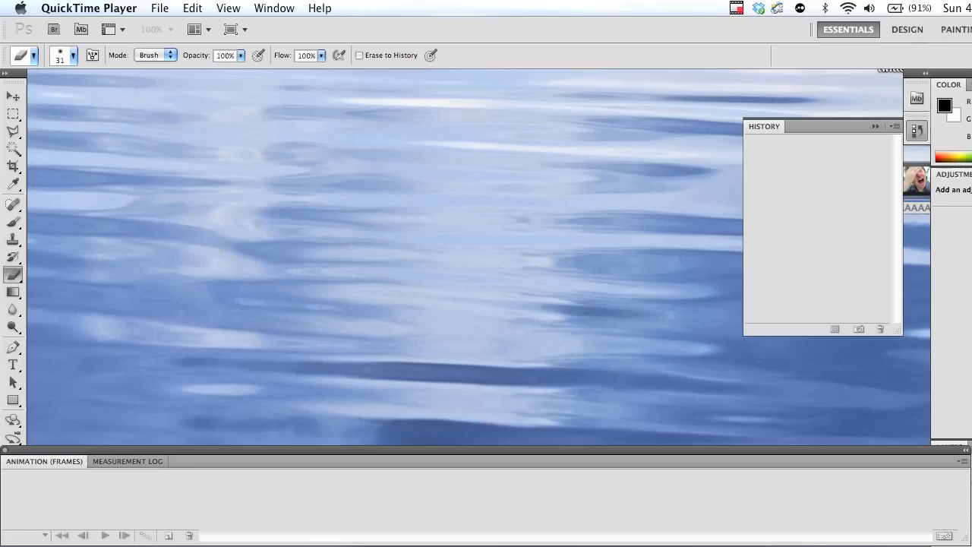
left_click(122, 9)
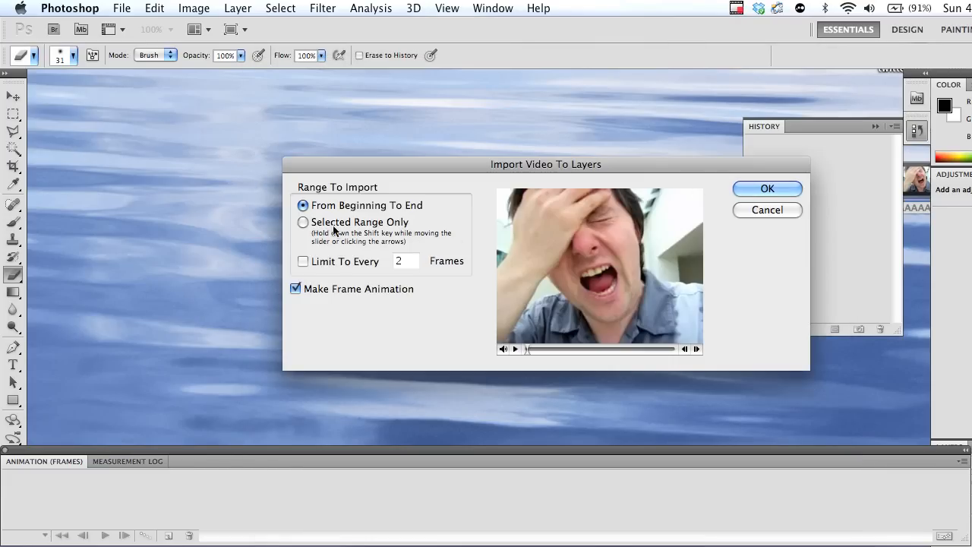
left_click(767, 188)
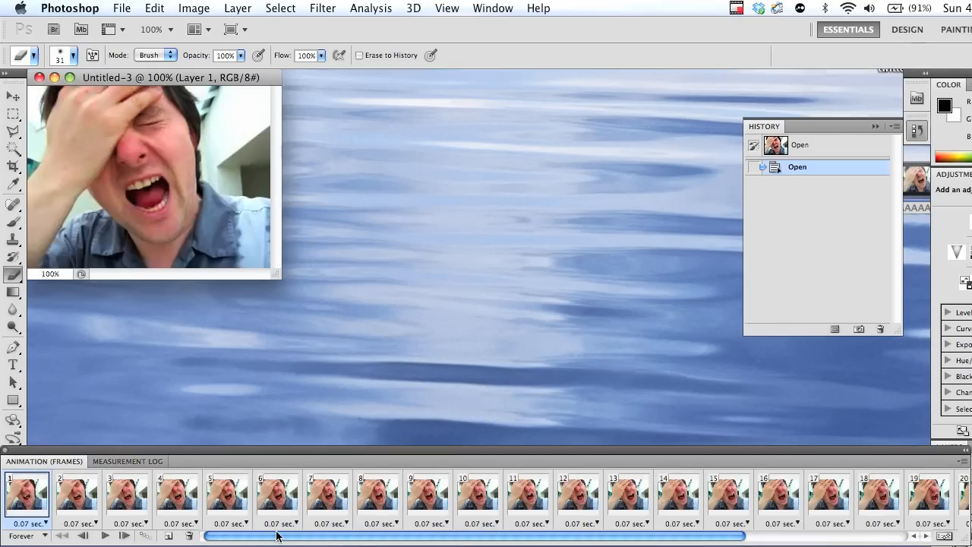
scroll("right", 3)
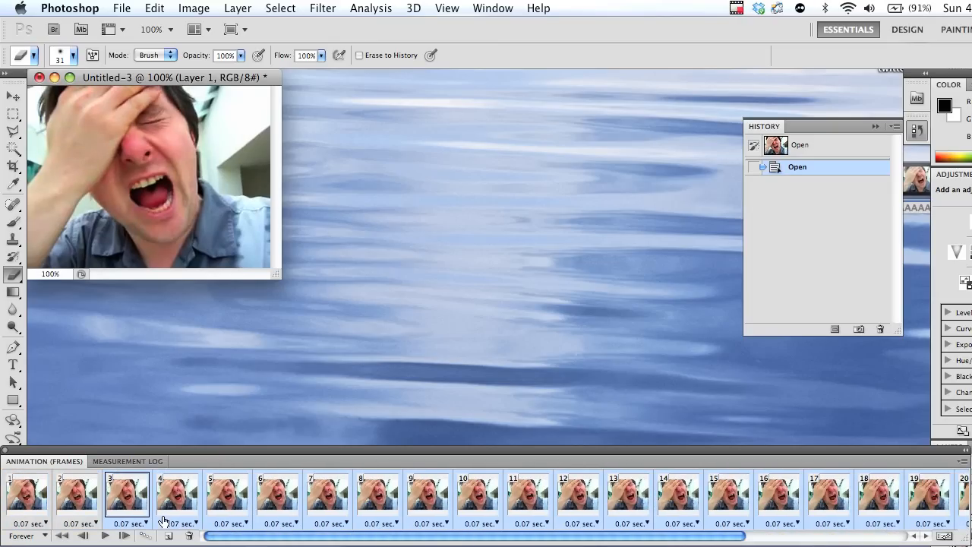
Give all selected frames a custom 0.01-second delay and play the sped-up animation
left_click(28, 494)
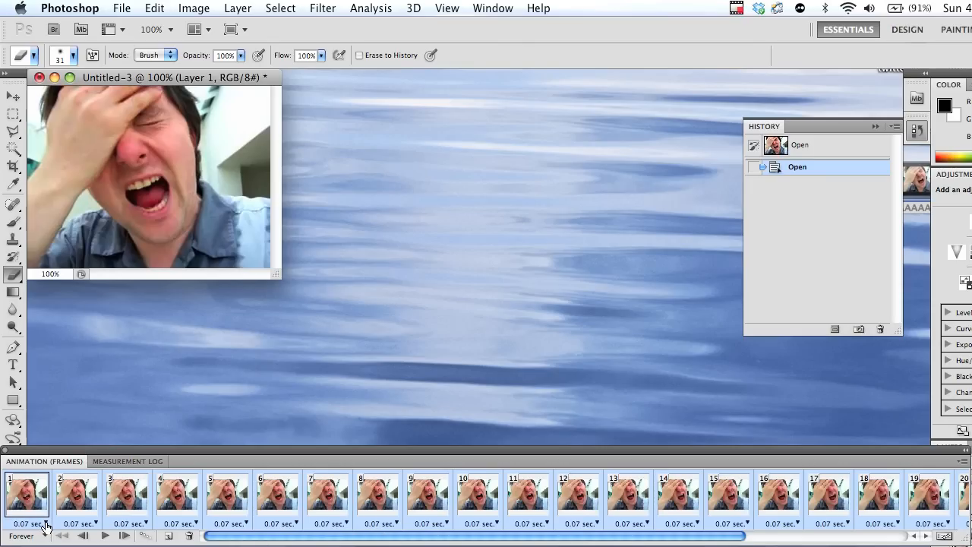
left_click(44, 524)
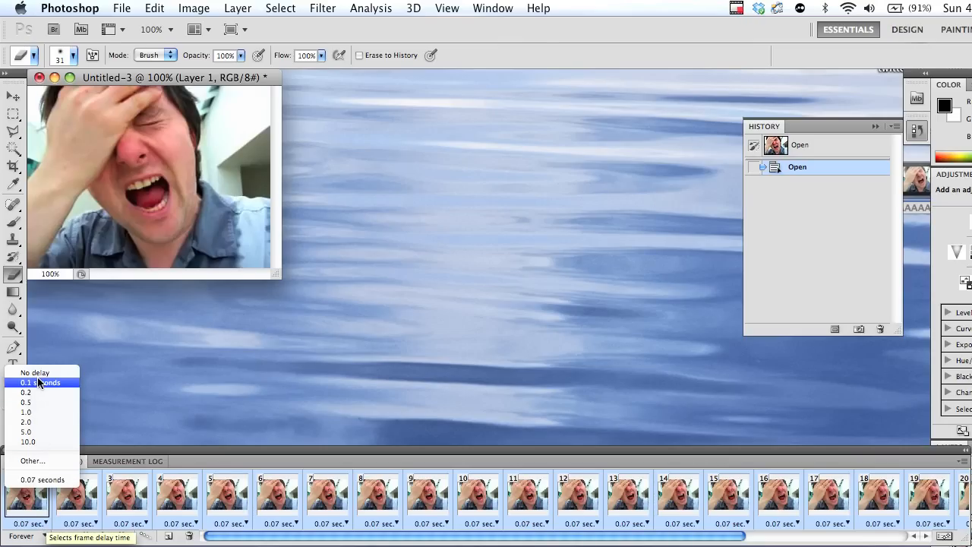
left_click(33, 460)
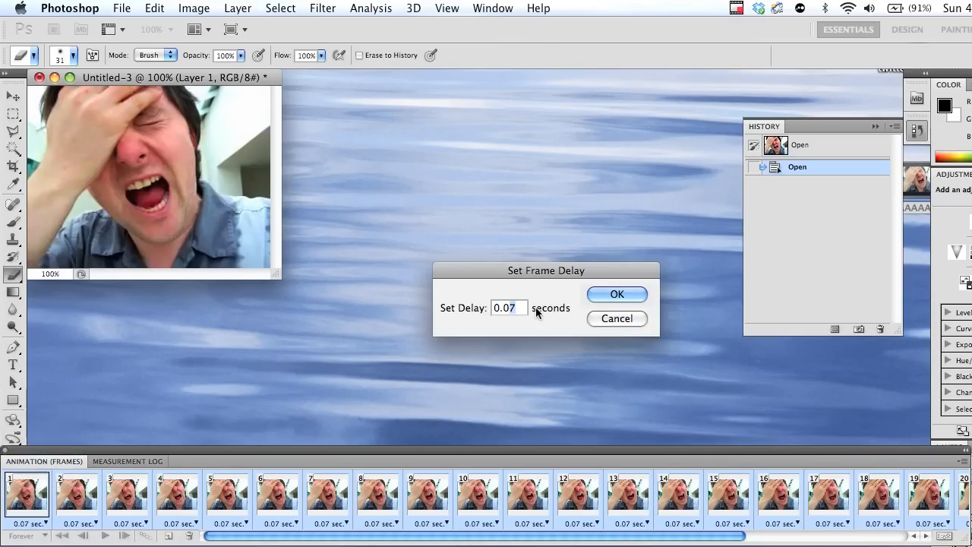
left_click(617, 294)
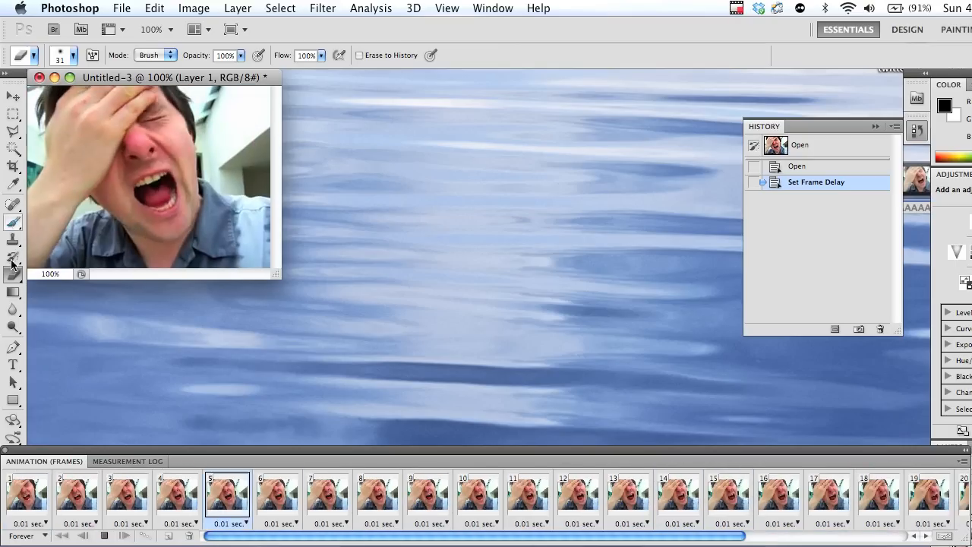
left_click(103, 535)
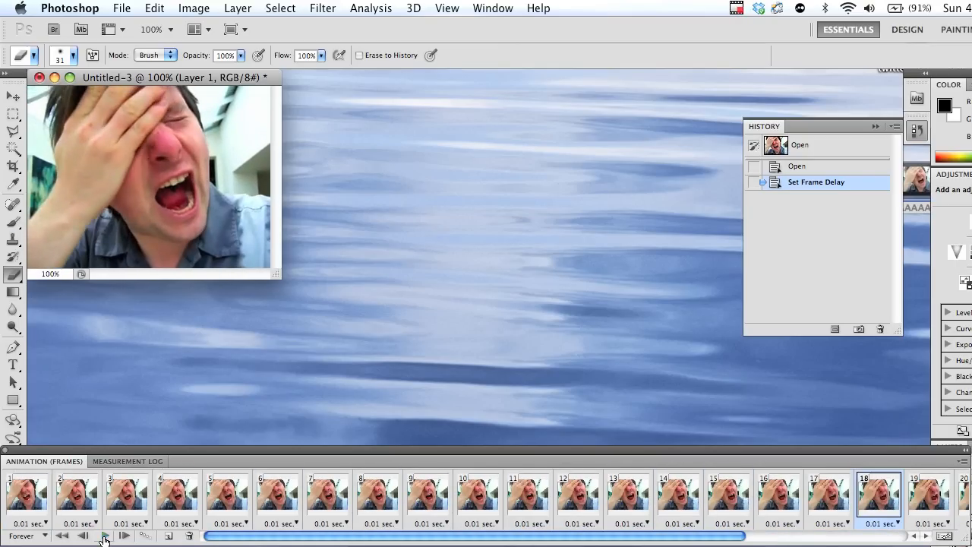
left_click(27, 535)
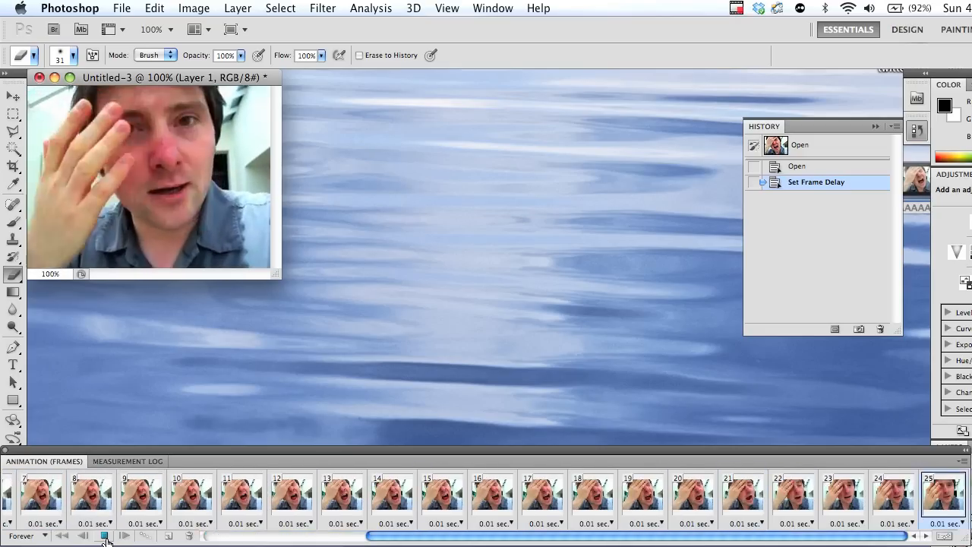
Stop the animation preview in the Animation (Frames) panel
left_click(105, 535)
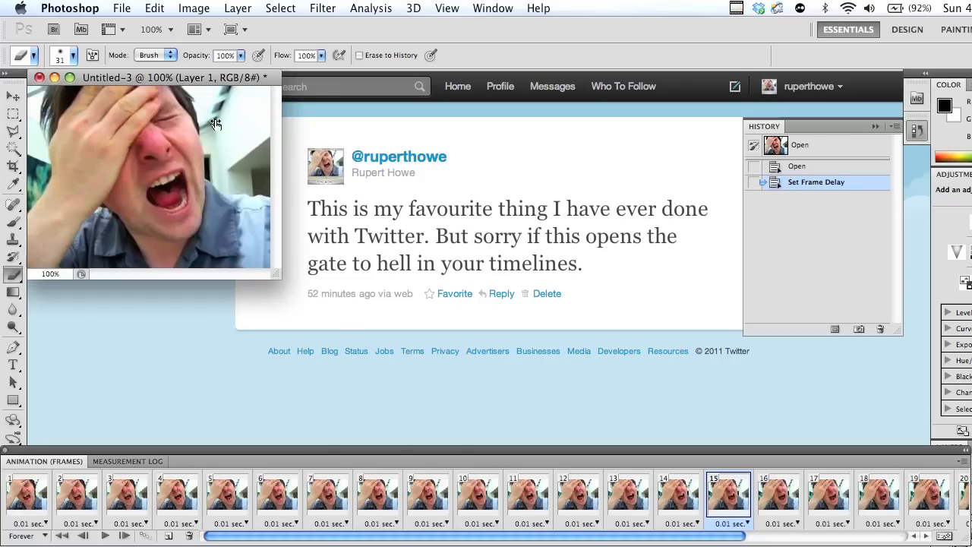
Set Canvas Size to 240×240 pixels, accept the clipping, and preview the square animation
left_click(194, 9)
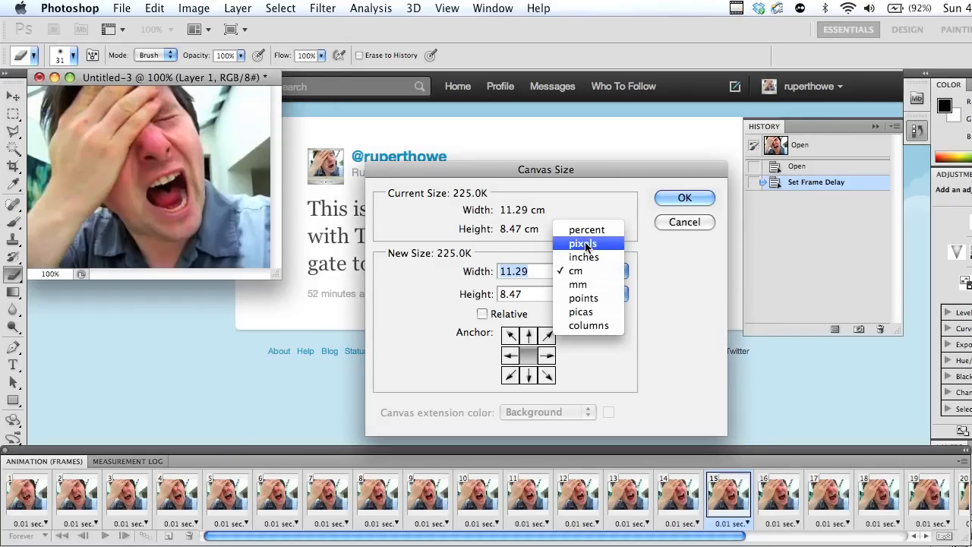
left_click(583, 243)
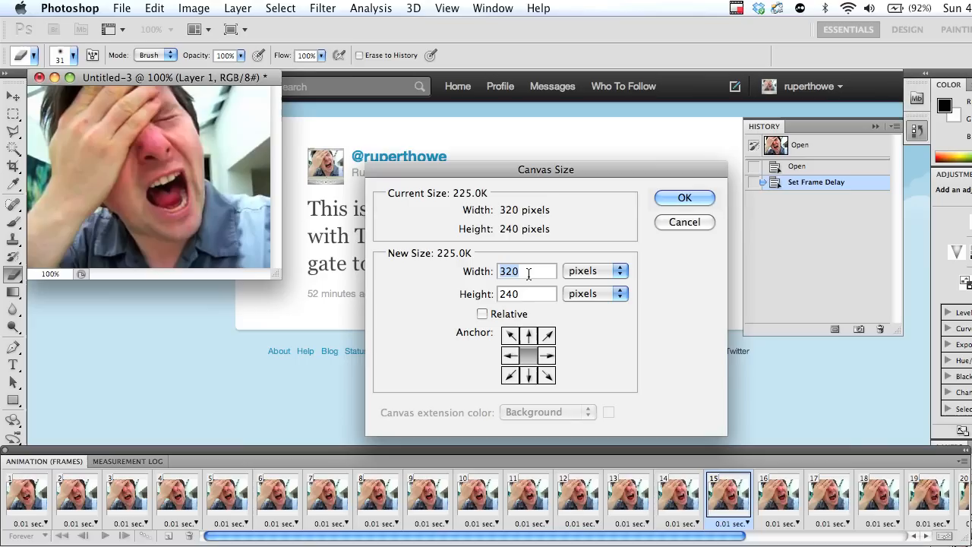
type("240")
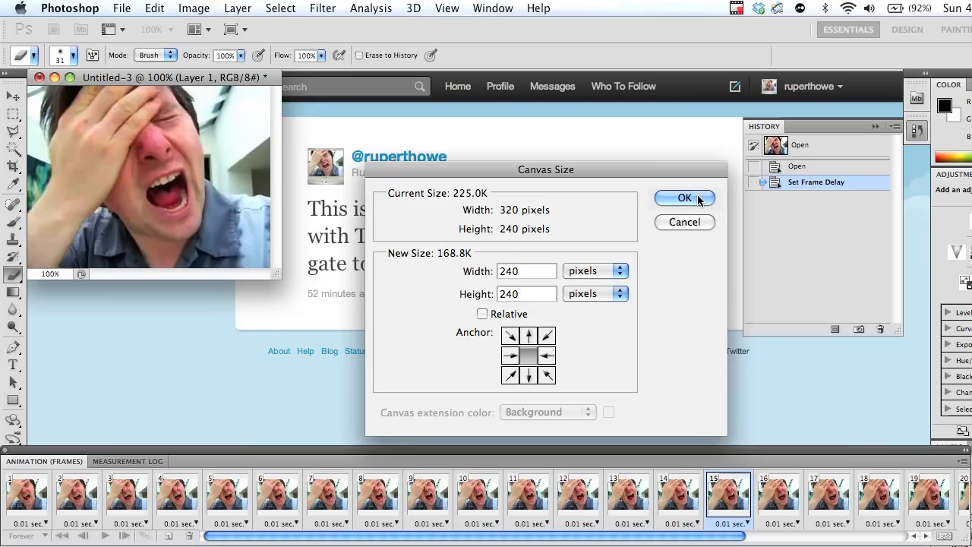
left_click(683, 197)
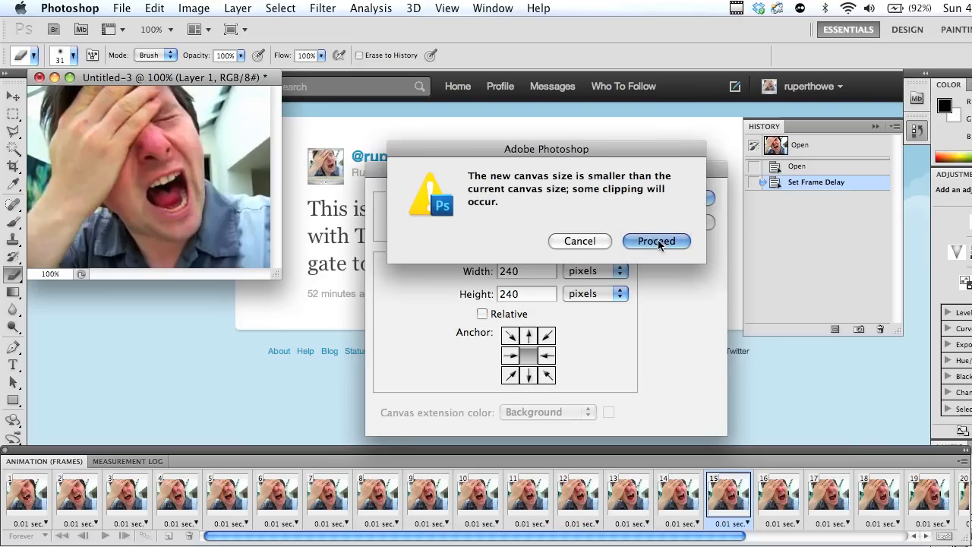
left_click(655, 240)
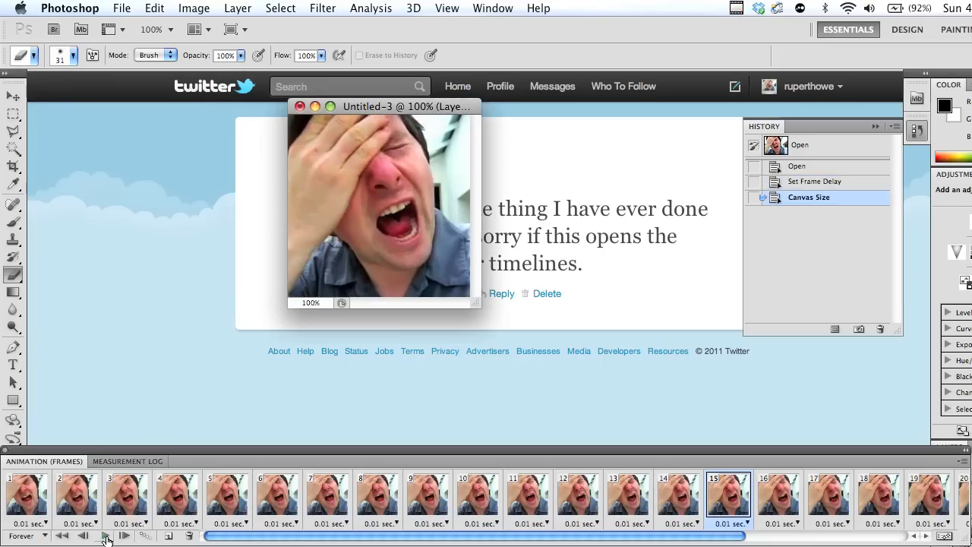
left_click(104, 534)
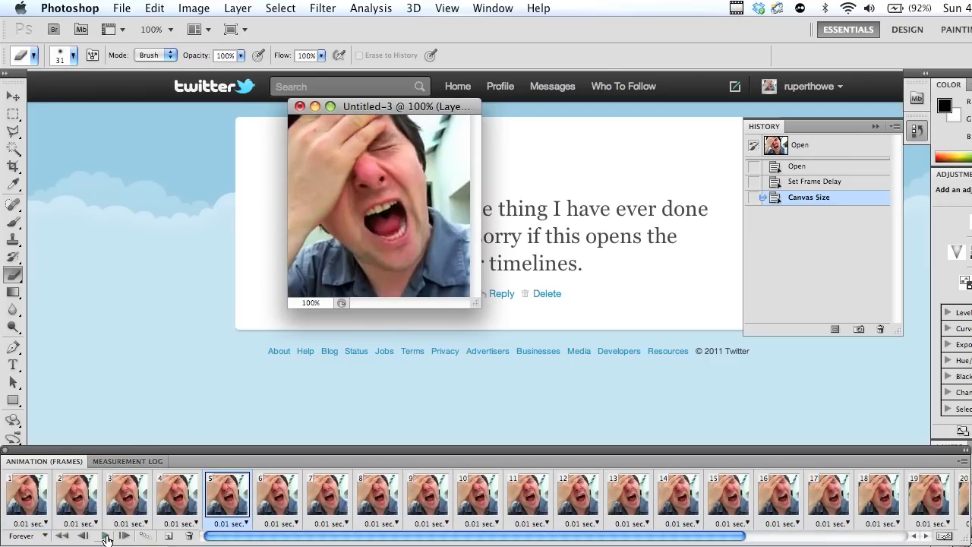
left_click(121, 9)
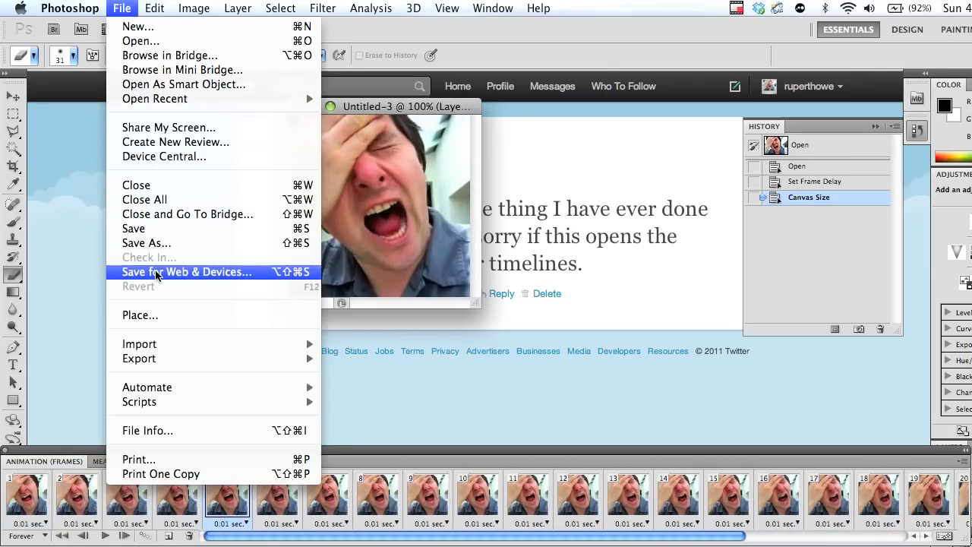
In Save for Web & Devices choose GIF at 48×48, Bicubic Sharper, looping forever, and proceed to save
left_click(187, 272)
type("48")
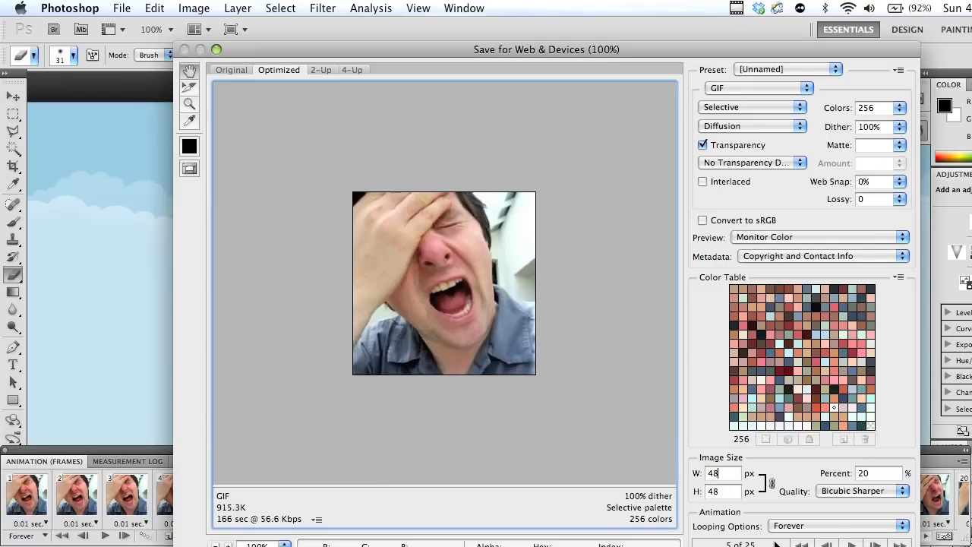
mouse_move(832, 525)
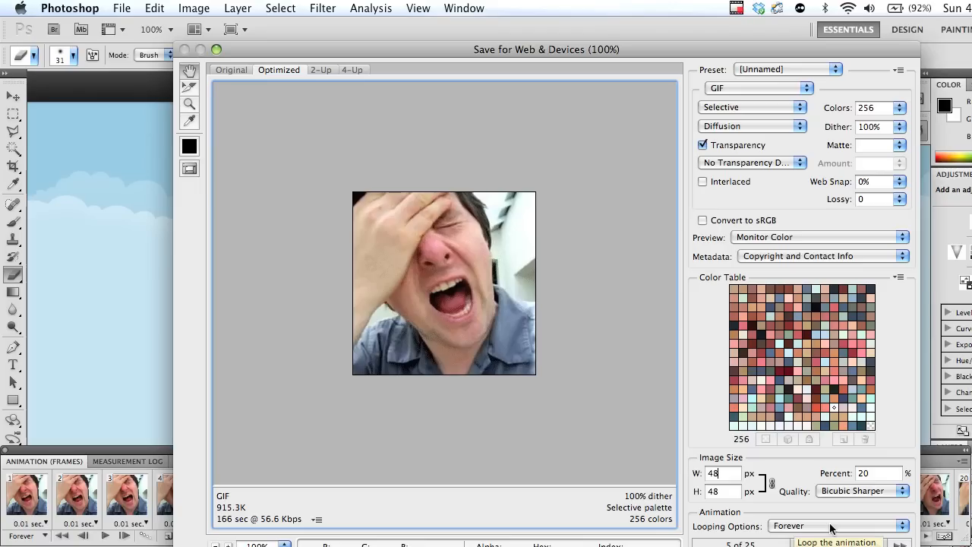
mouse_move(683, 532)
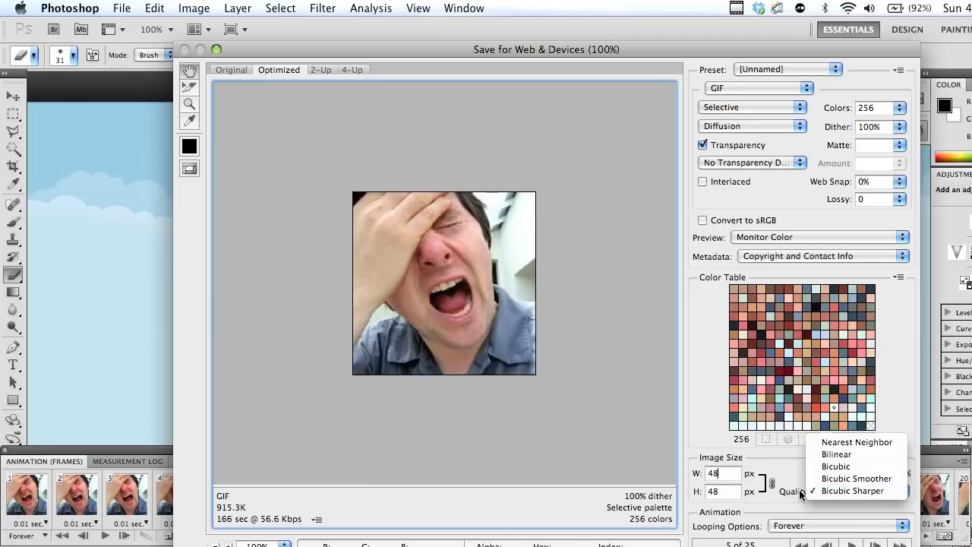
mouse_move(804, 493)
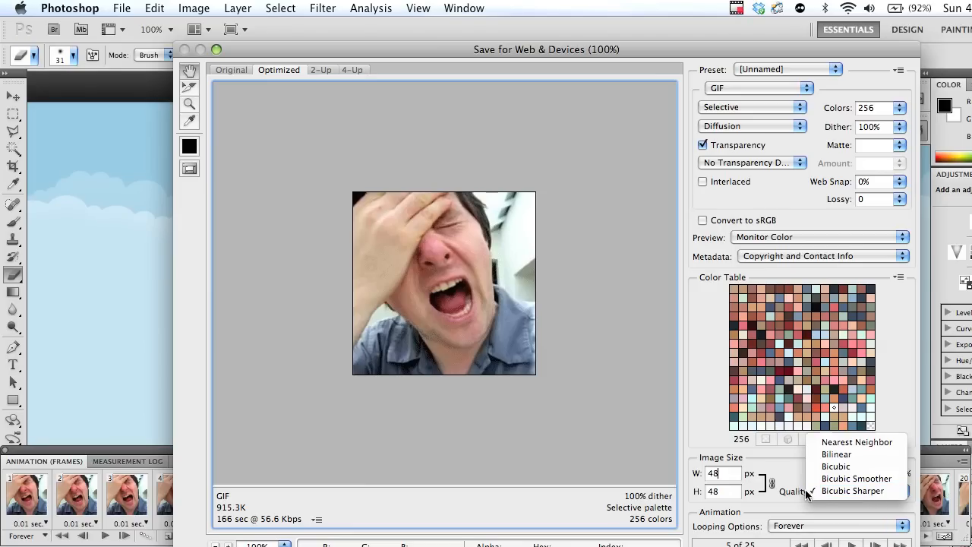
left_click(852, 490)
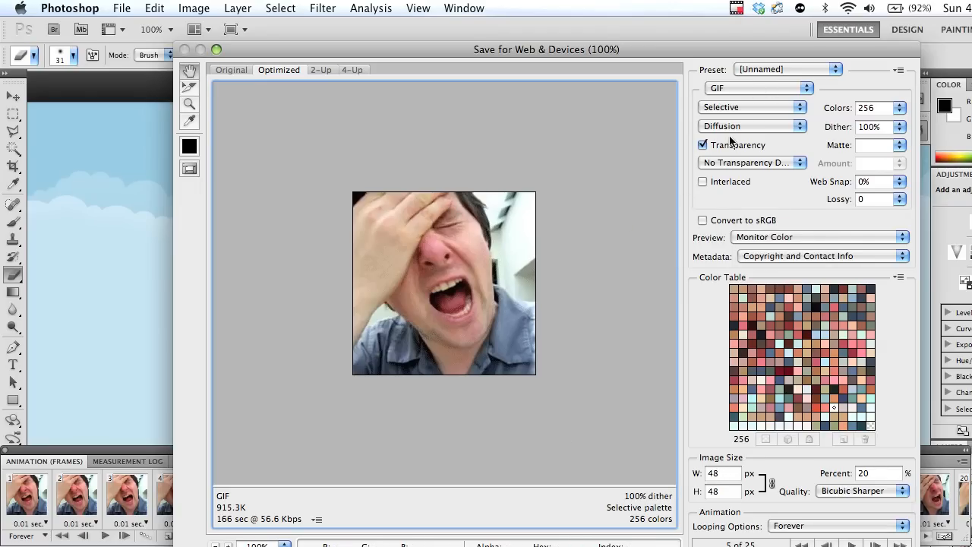
mouse_move(820, 208)
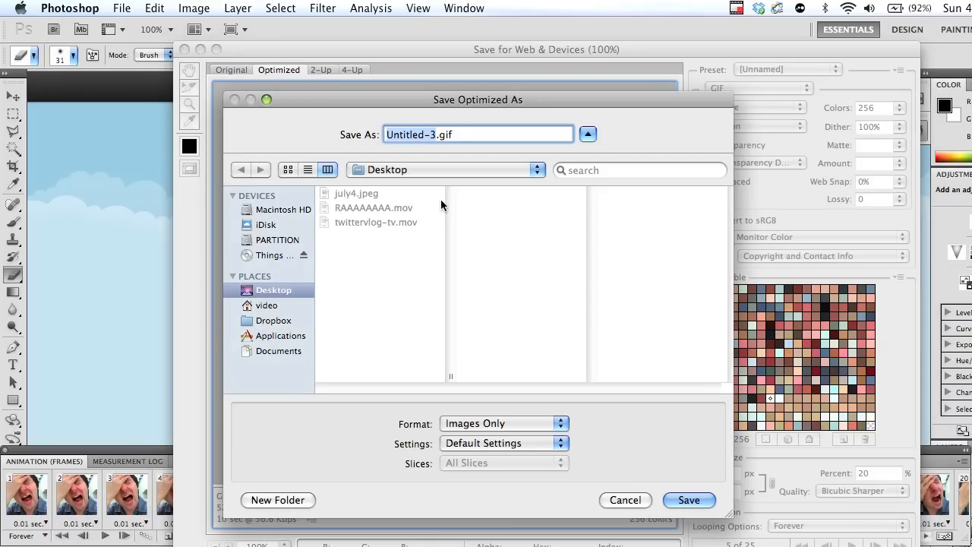
Name the GIF RAAAAAAAAAAAA.gif and save it to the Desktop
type("RA")
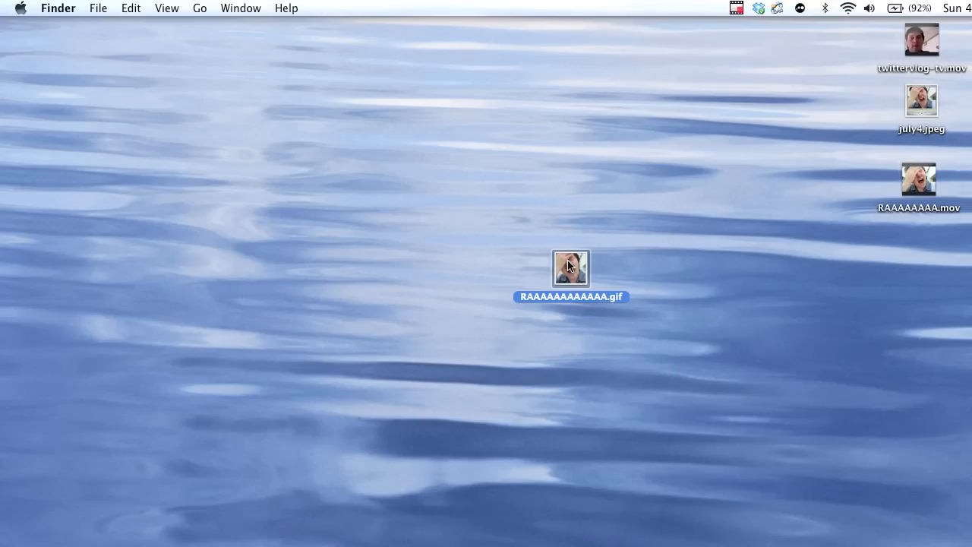
Open the saved RAAAAAAAAAAAA.gif from the desktop, then land on the Twitter tweet page in Chrome
double_click(571, 267)
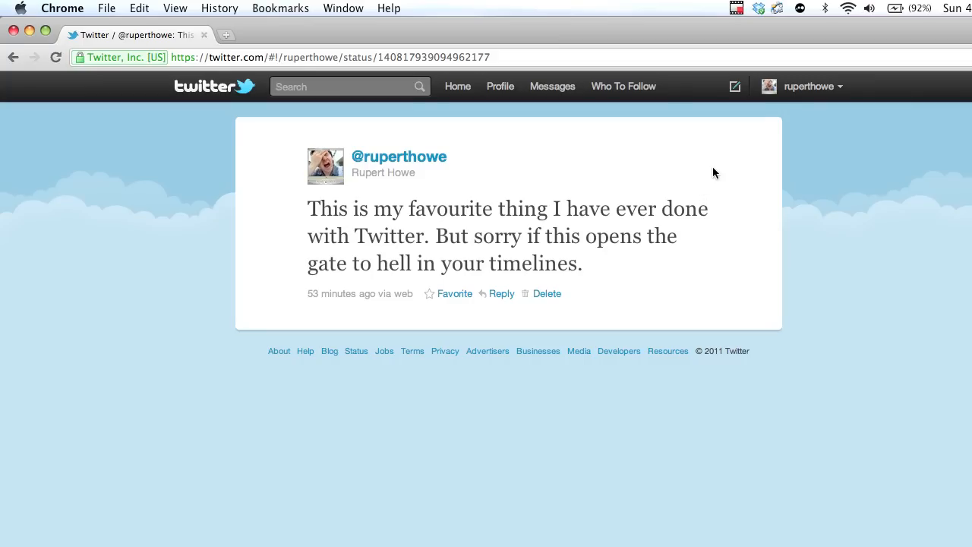
mouse_move(723, 164)
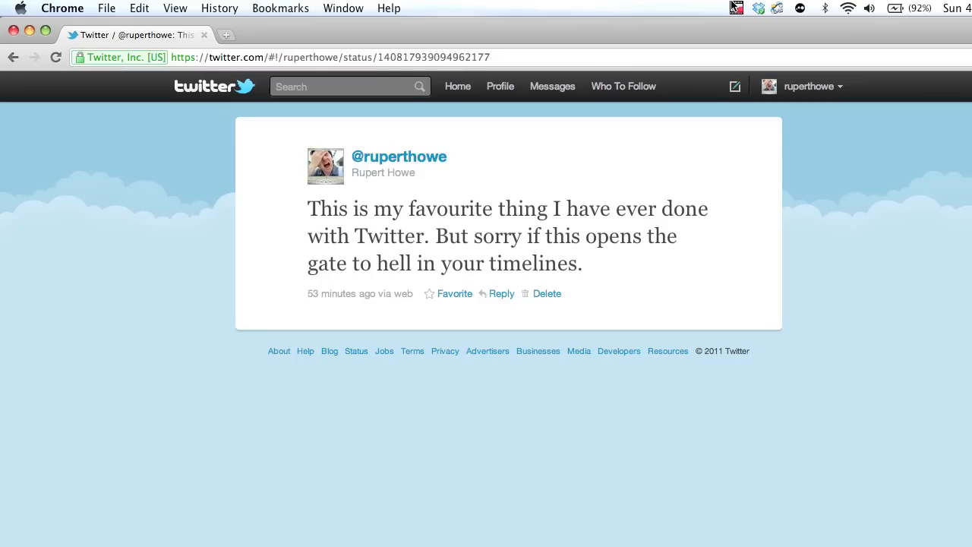
left_click(735, 7)
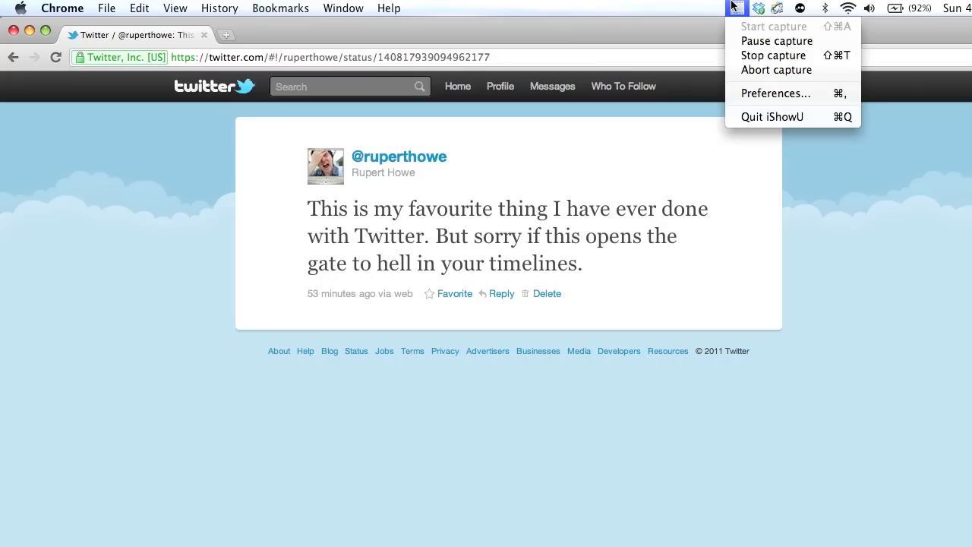